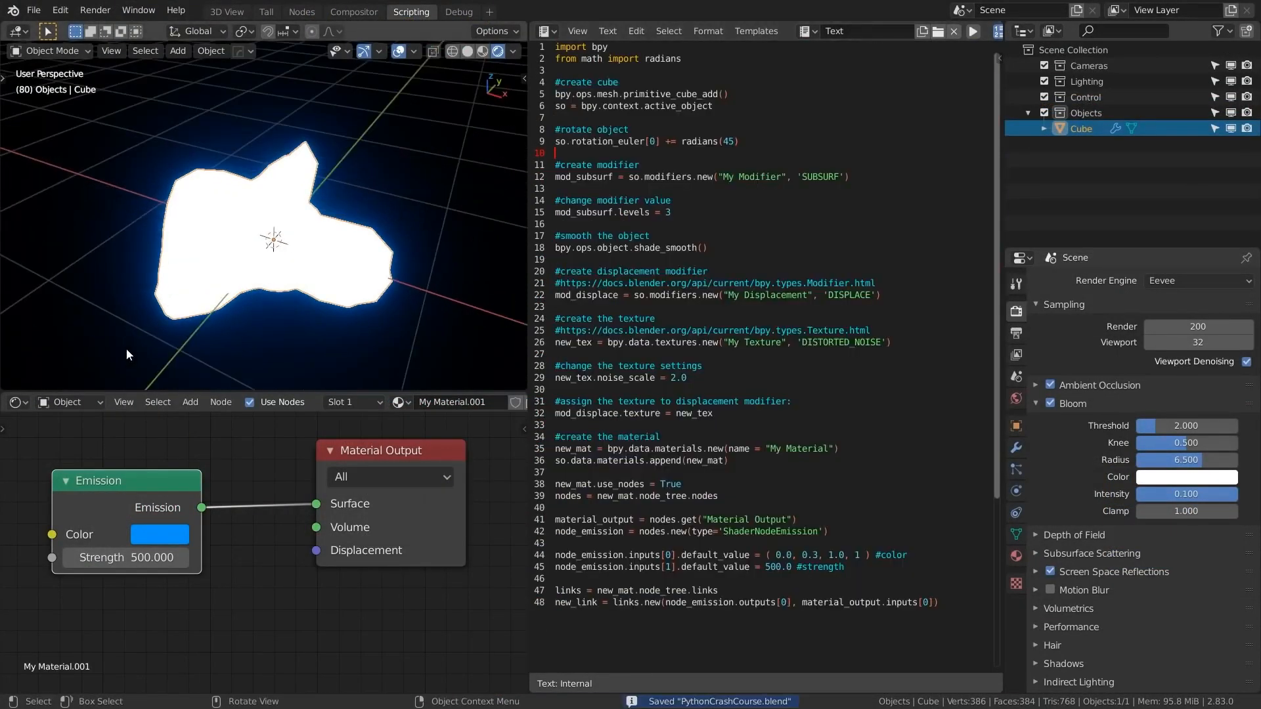
# Browse the Python script templates, then switch to the Serpens node tree with Add To Panel on Eevee Material Surface.
pyautogui.click(754, 30)
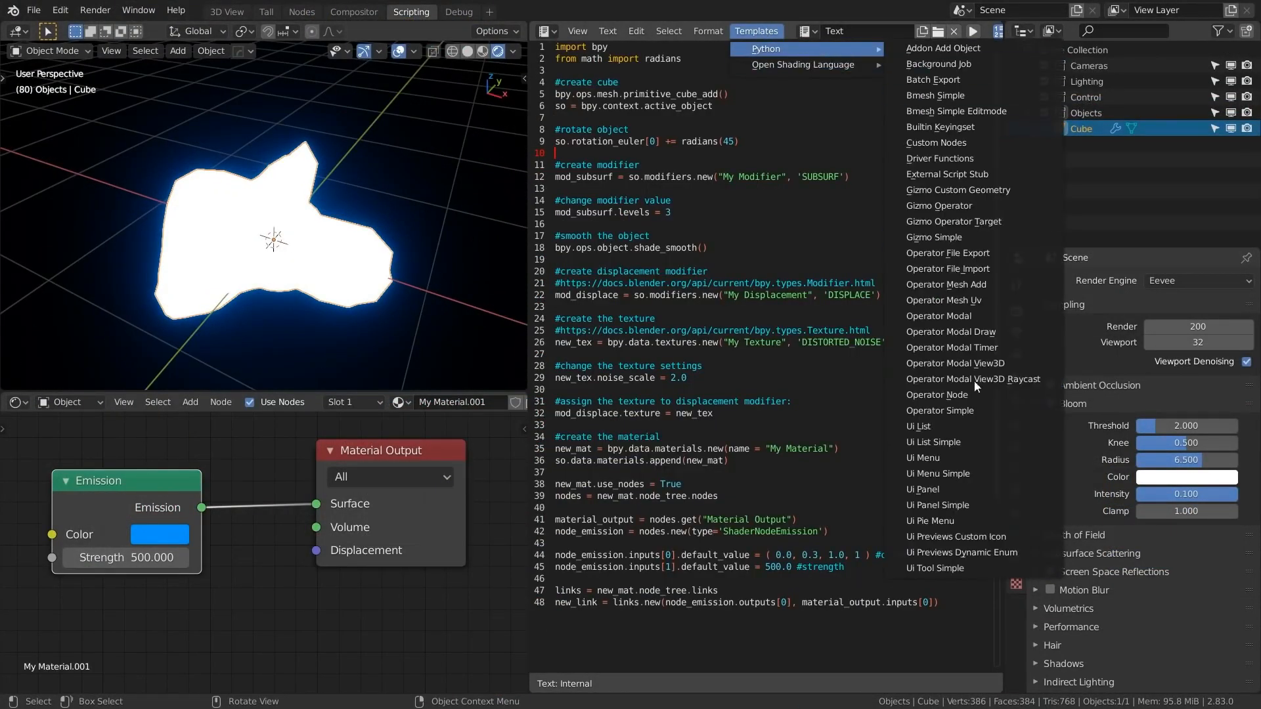
pyautogui.click(939, 410)
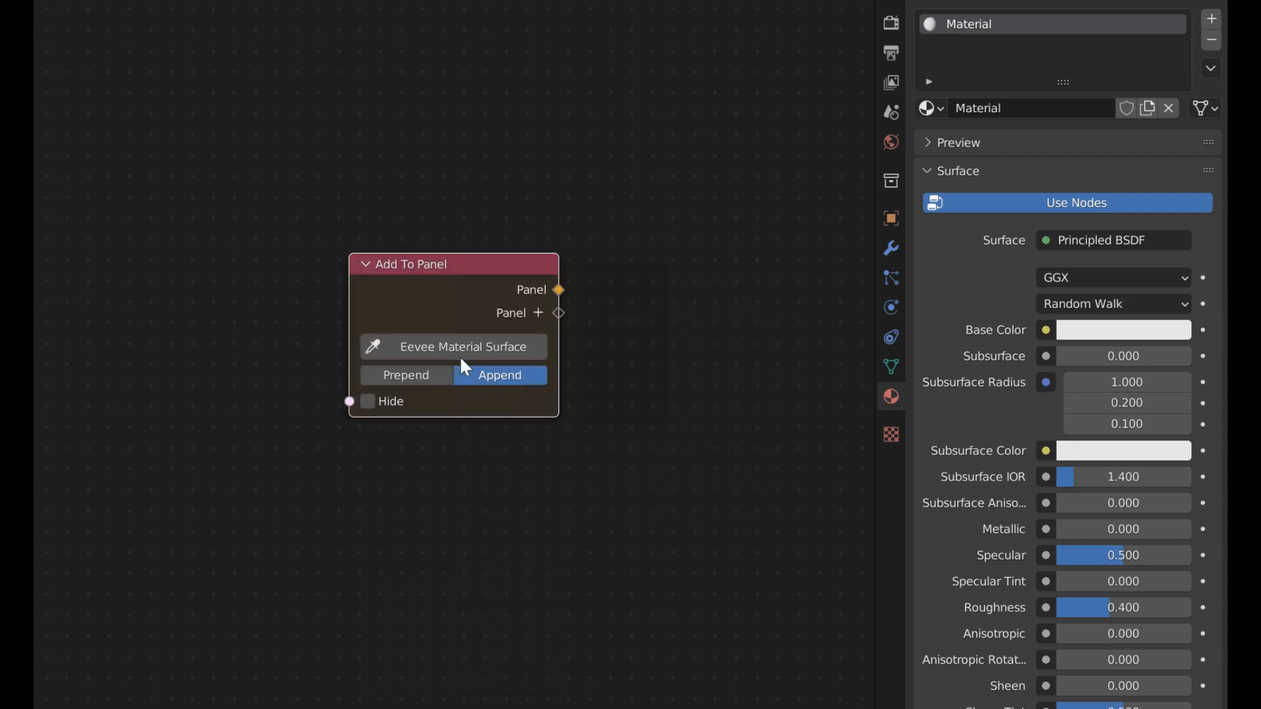
# Retarget Add To Panel to another material panel and link a My Label node to it.
pyautogui.click(466, 347)
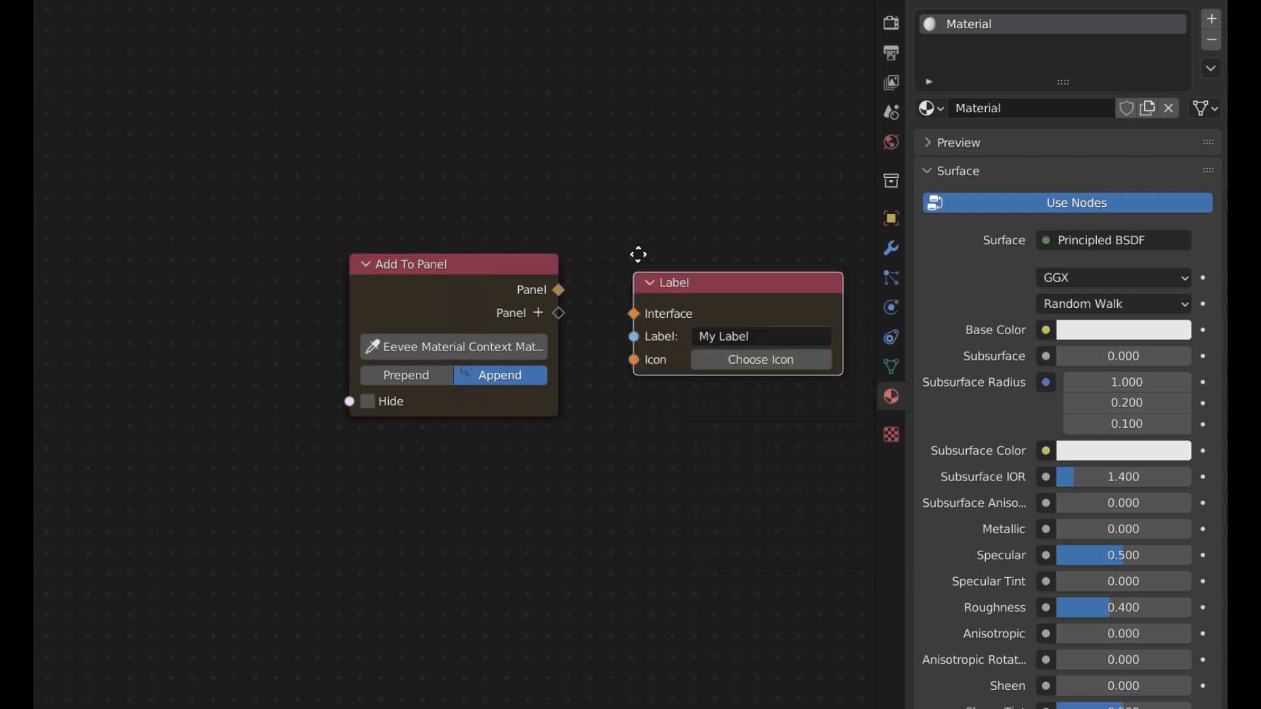
pyautogui.moveTo(559, 289); pyautogui.dragTo(634, 279)
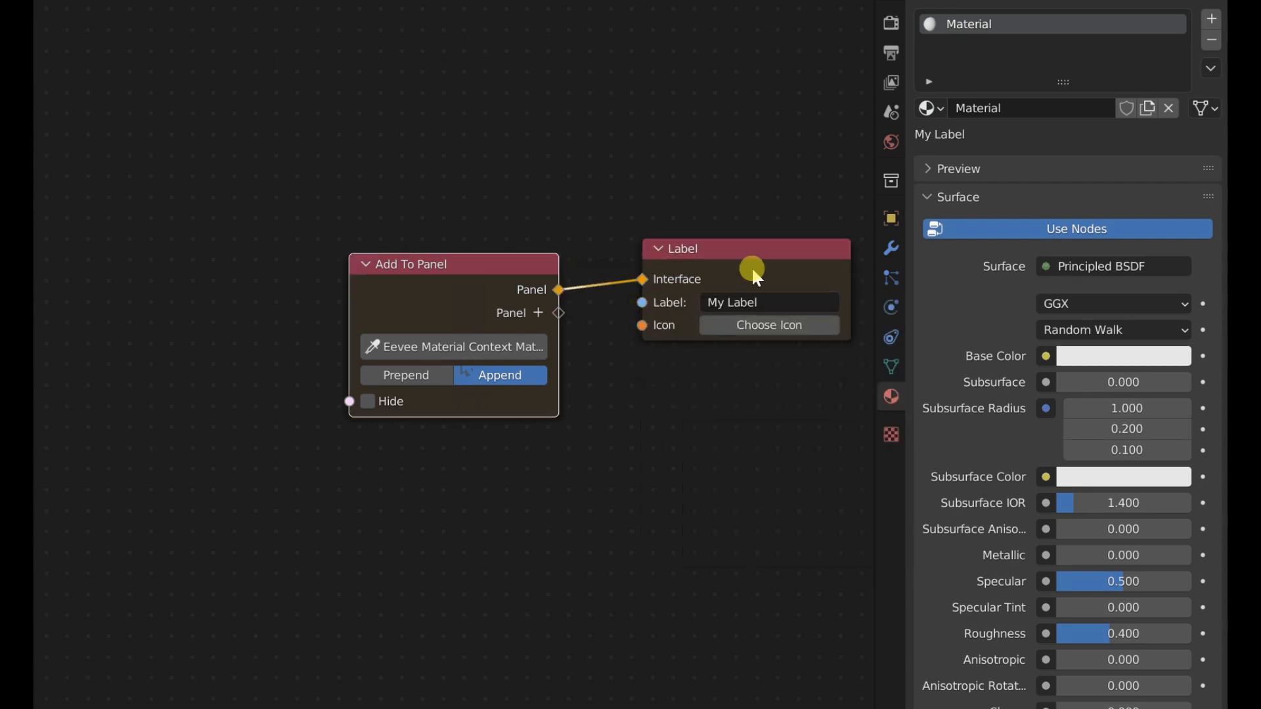
pyautogui.click(768, 324)
pyautogui.write('dis')
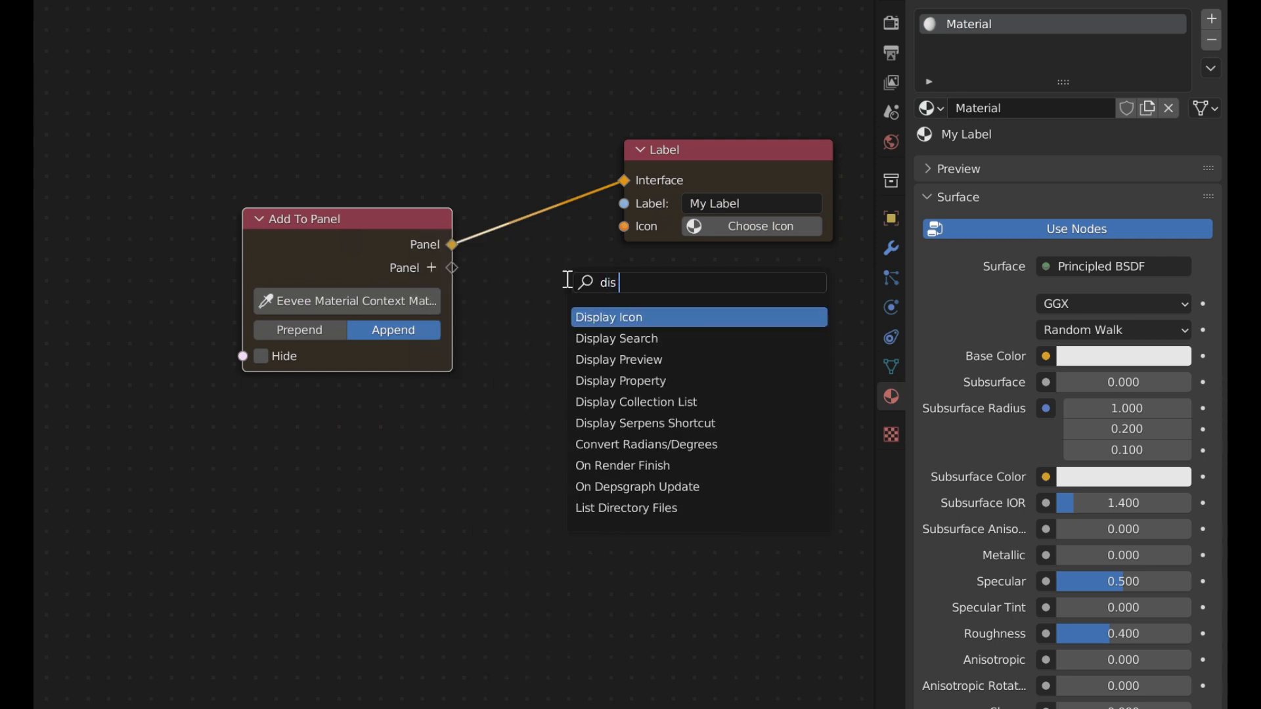
# Add a Display Property node fed by the material's Default Value so the property shows in the panel.
pyautogui.click(620, 381)
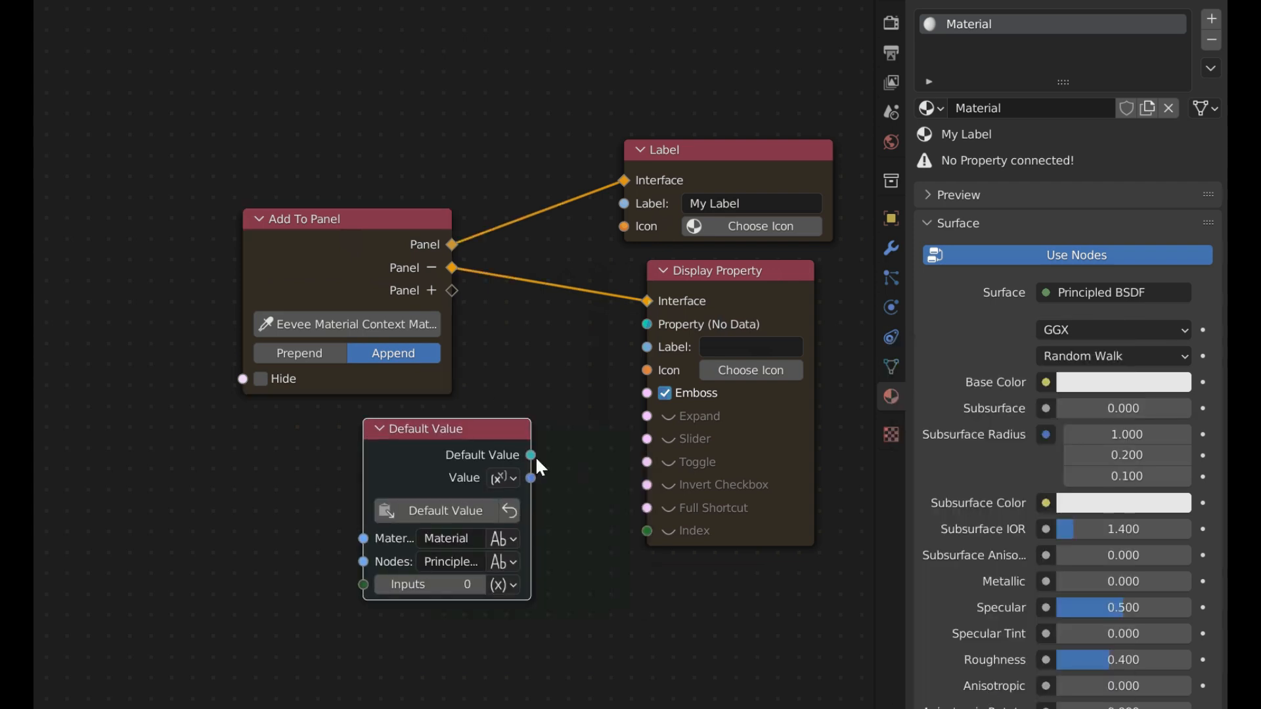
pyautogui.moveTo(531, 455); pyautogui.dragTo(645, 324)
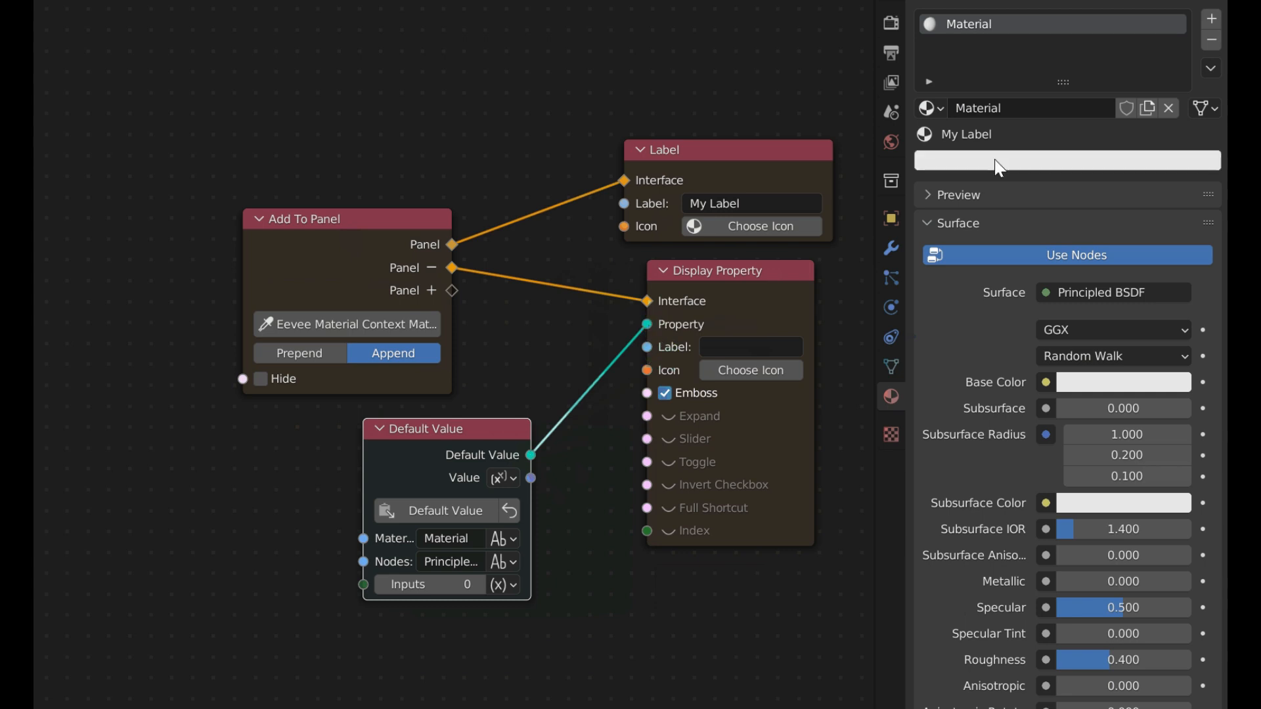
pyautogui.click(1067, 160)
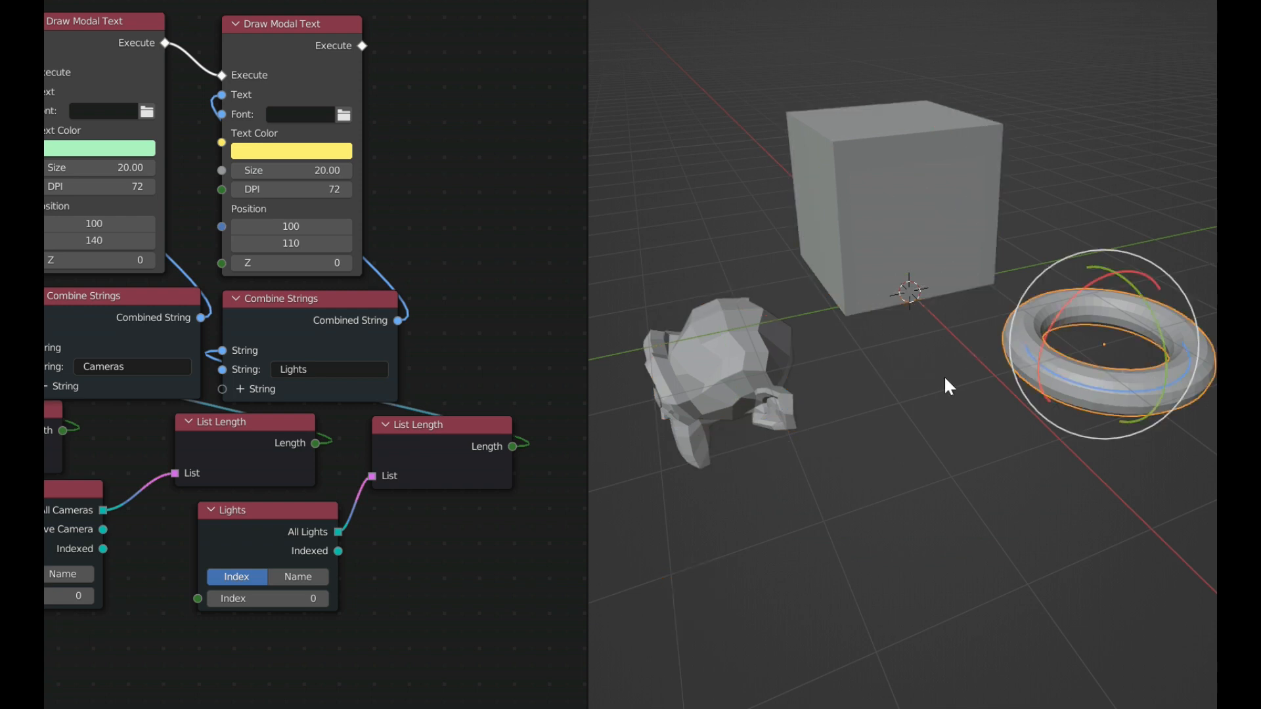
pyautogui.moveTo(784, 414)
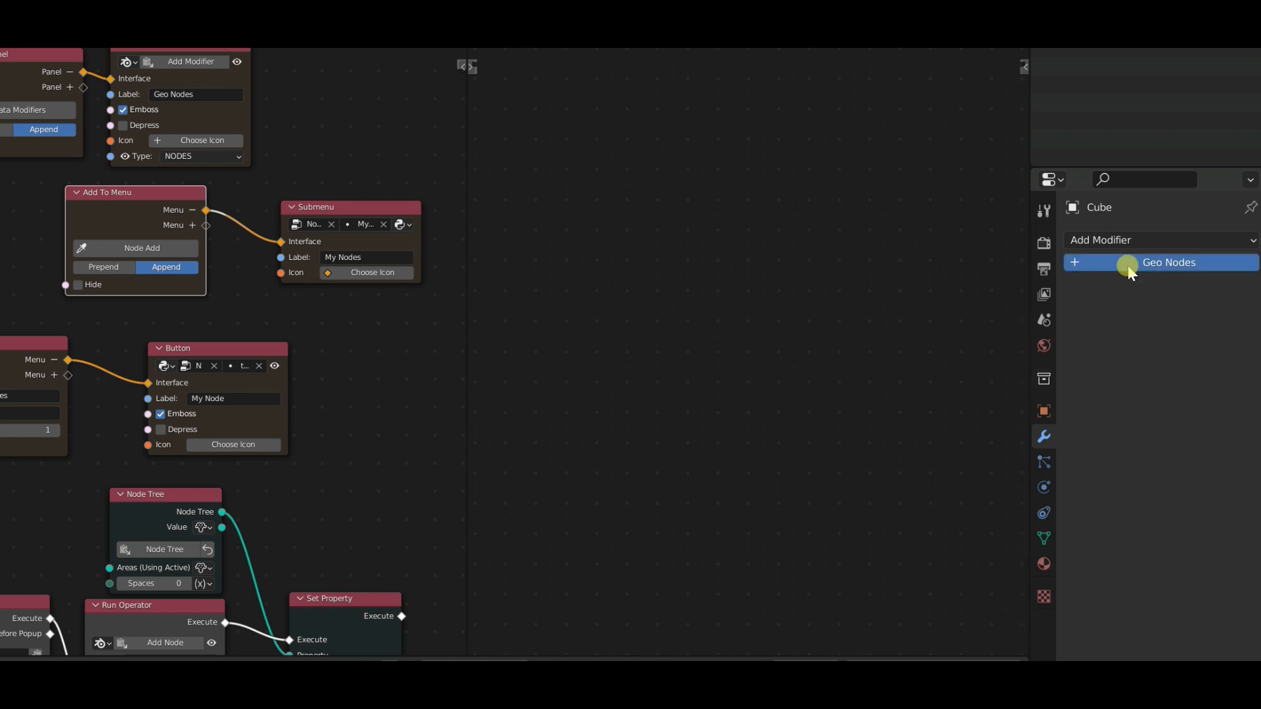
# Add a geometry nodes modifier and run the custom My Button entry from the node Add menu.
pyautogui.click(1169, 263)
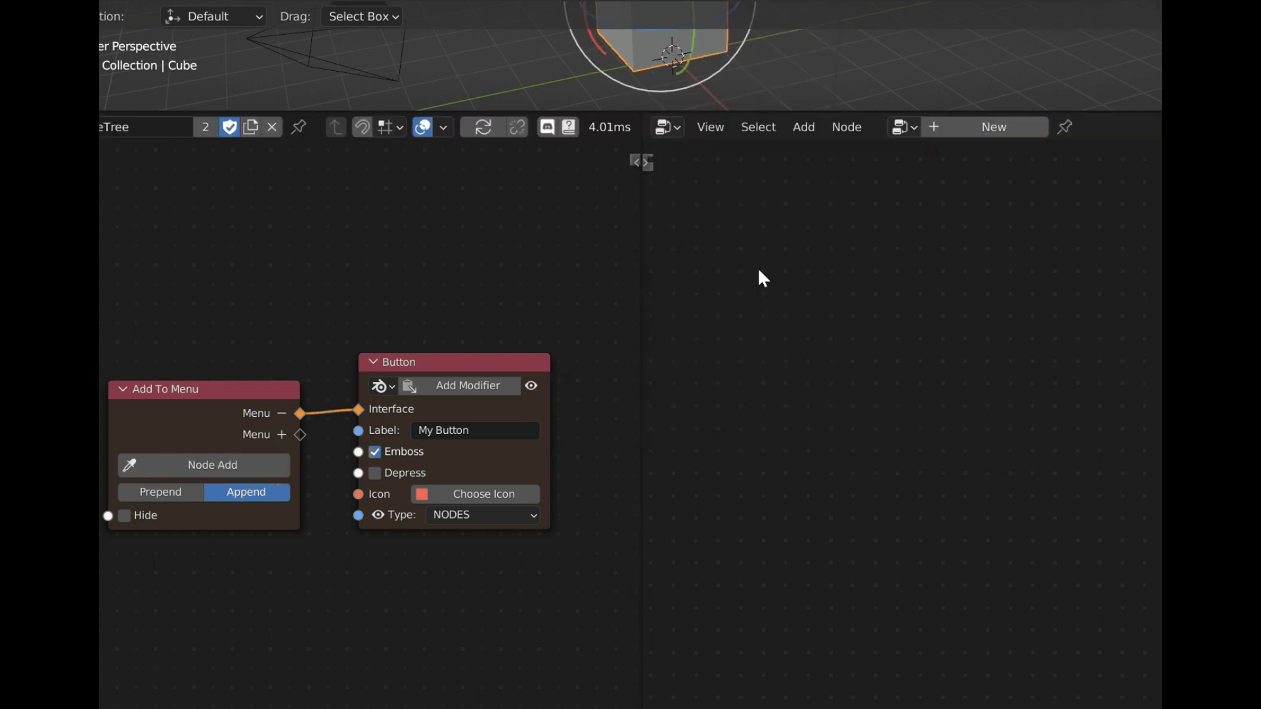
pyautogui.click(802, 127)
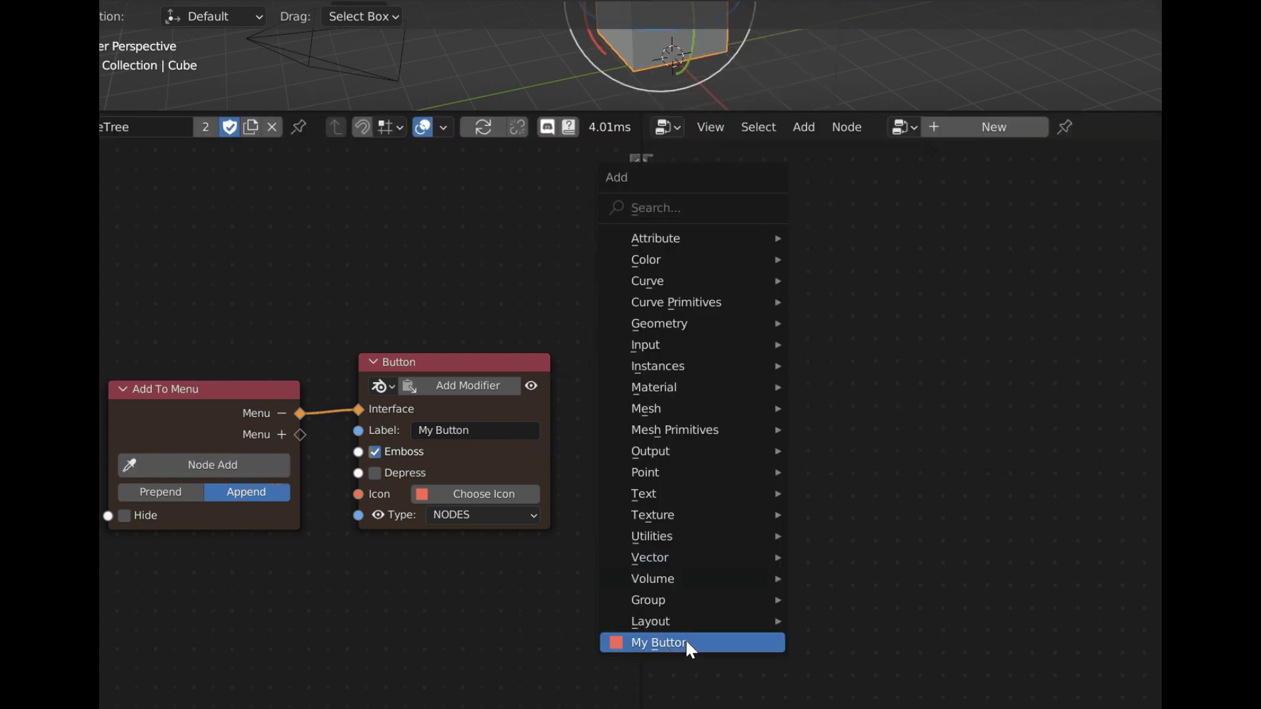
pyautogui.click(660, 642)
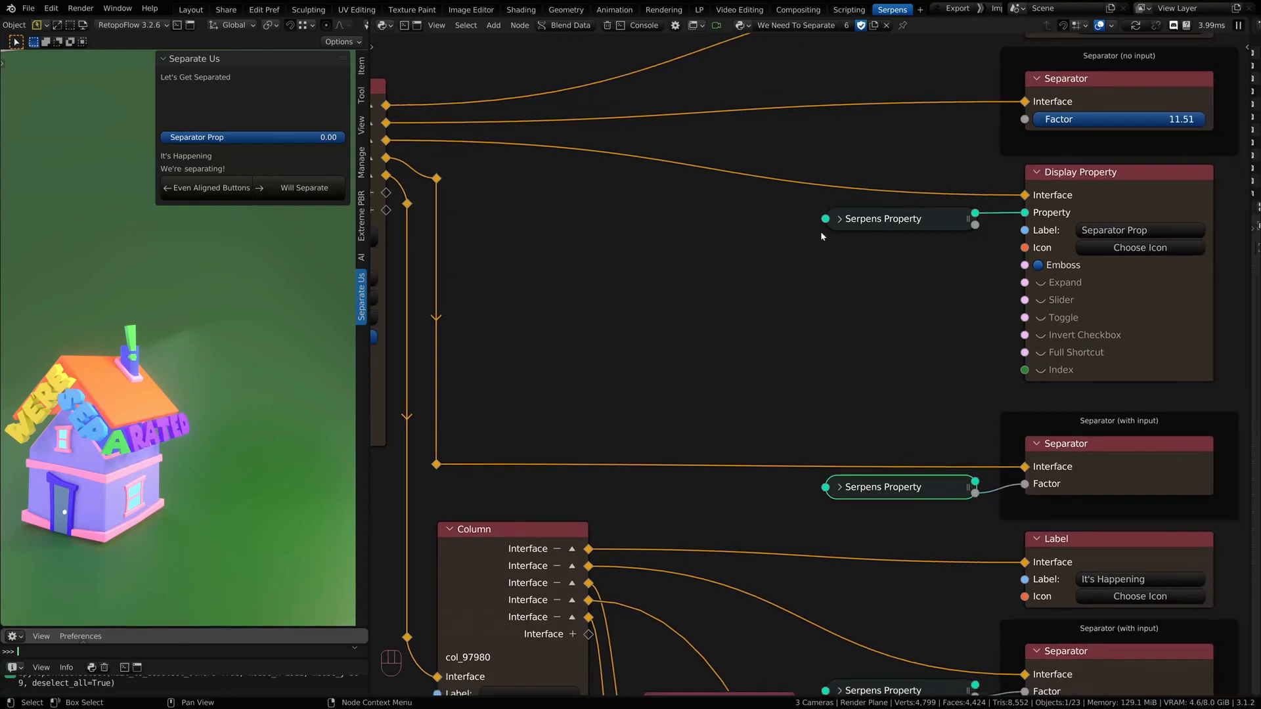
# Switch to the Select Collection and Object file with its Select Stuff panel and data browser.
pyautogui.click(840, 219)
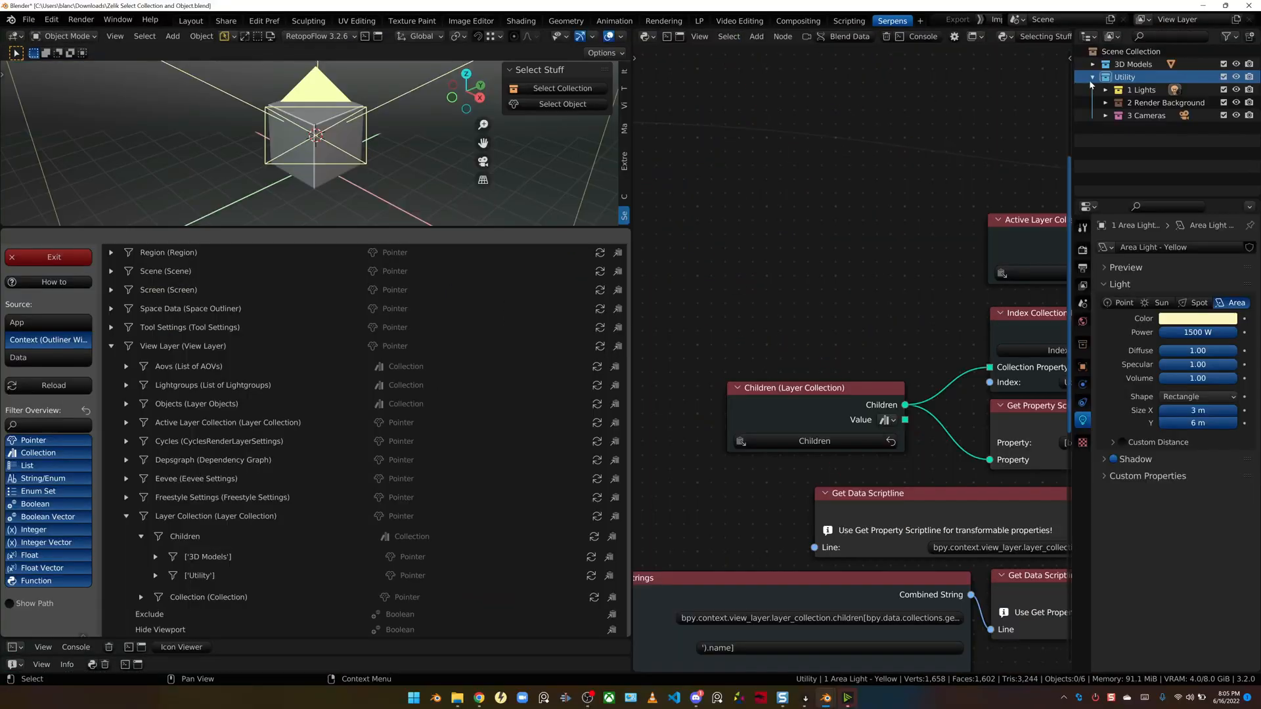
# Copy the Utility collection's Children data as a node and place it beside the existing Children node.
pyautogui.click(1091, 76)
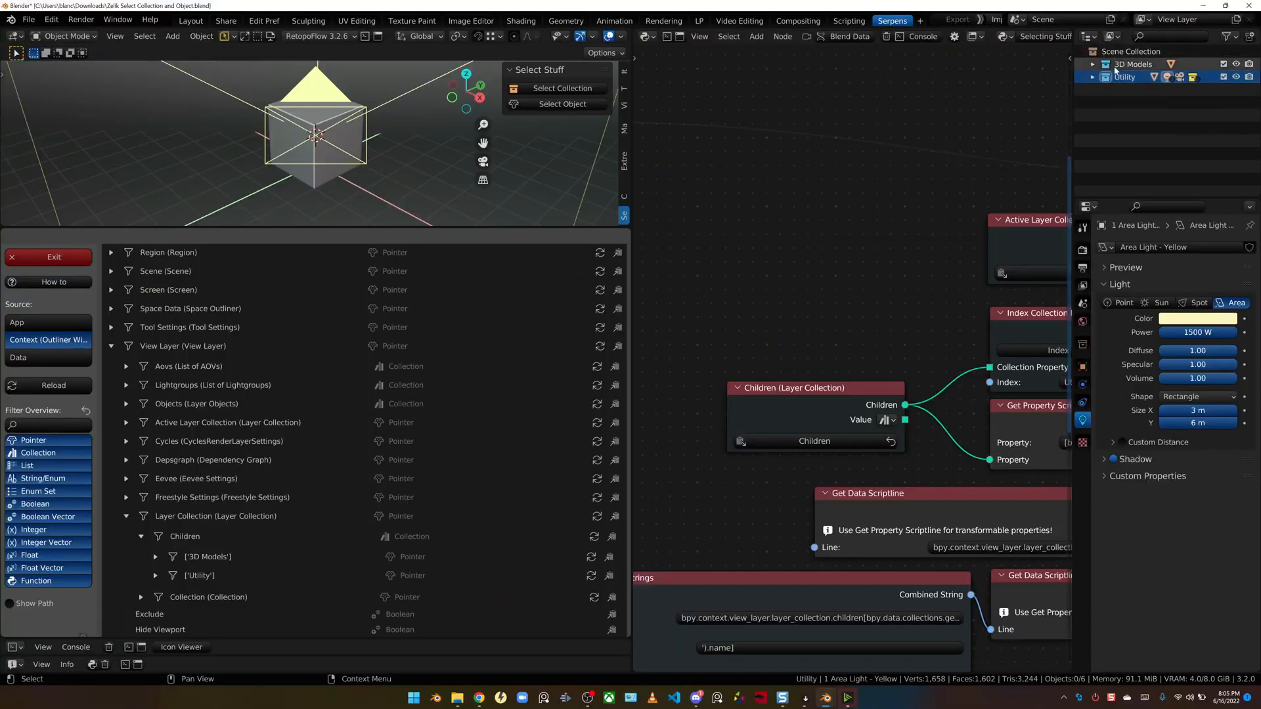
pyautogui.click(1094, 76)
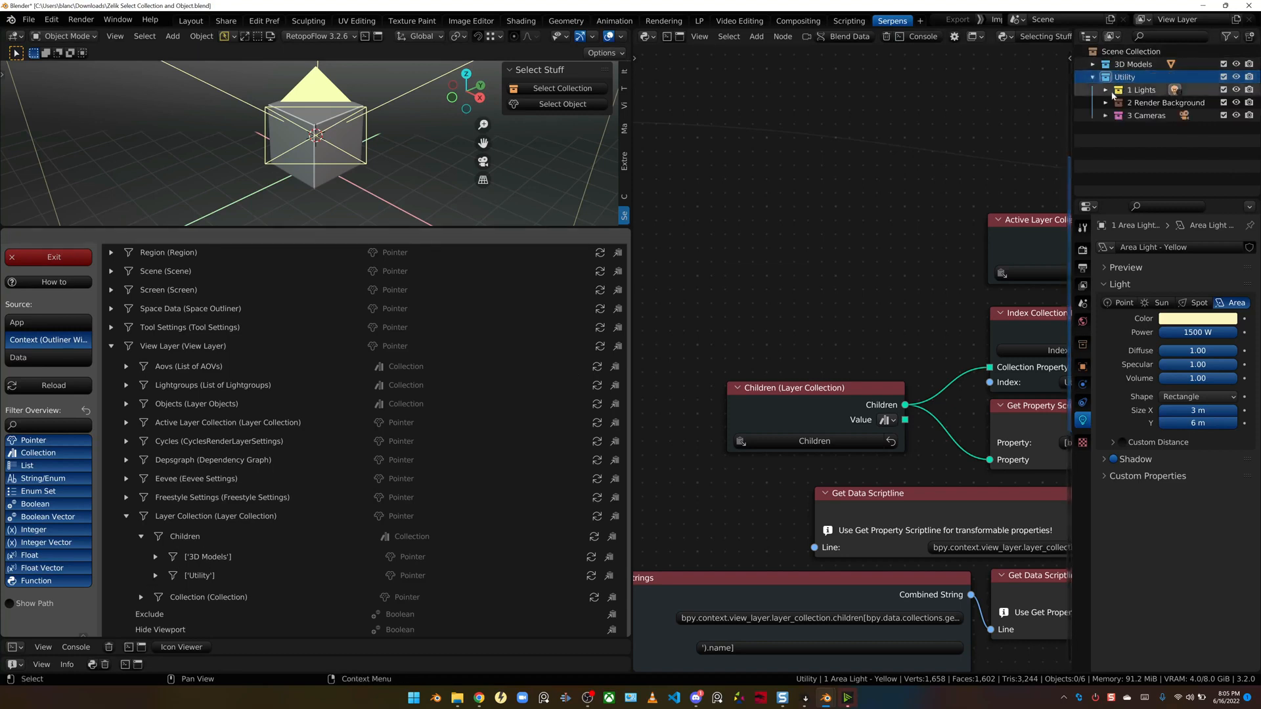
pyautogui.click(155, 523)
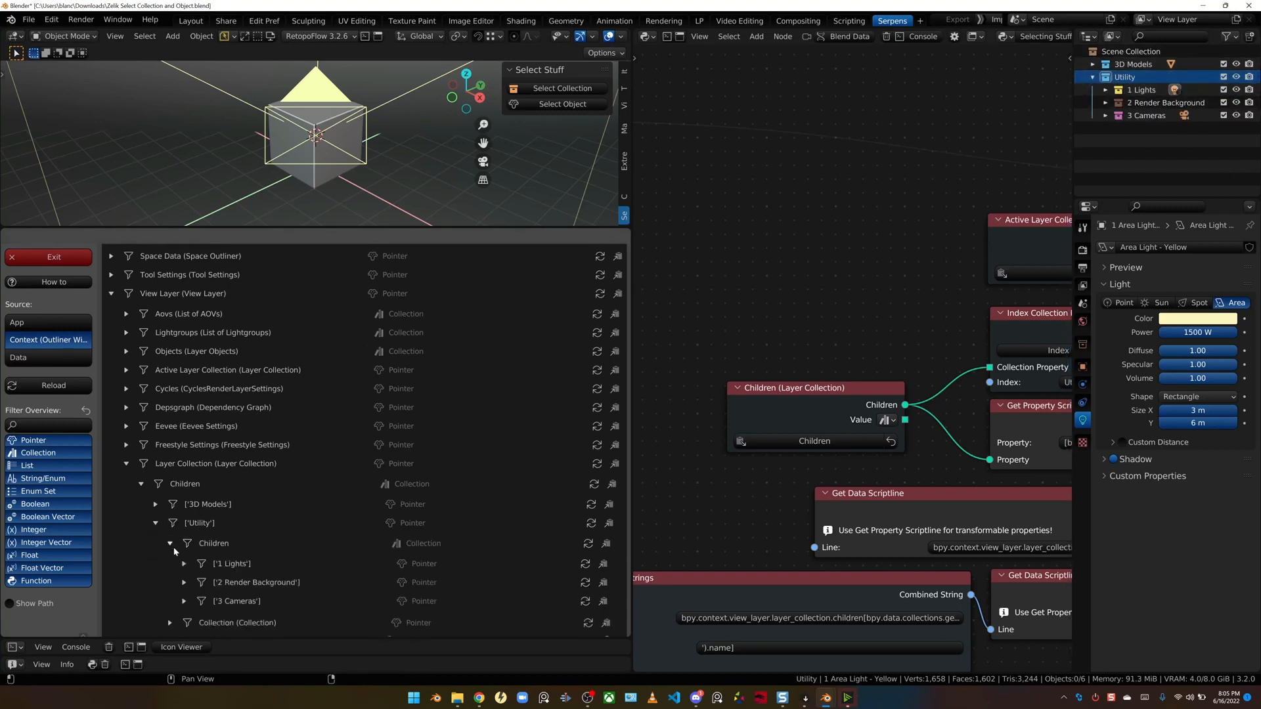
pyautogui.click(169, 544)
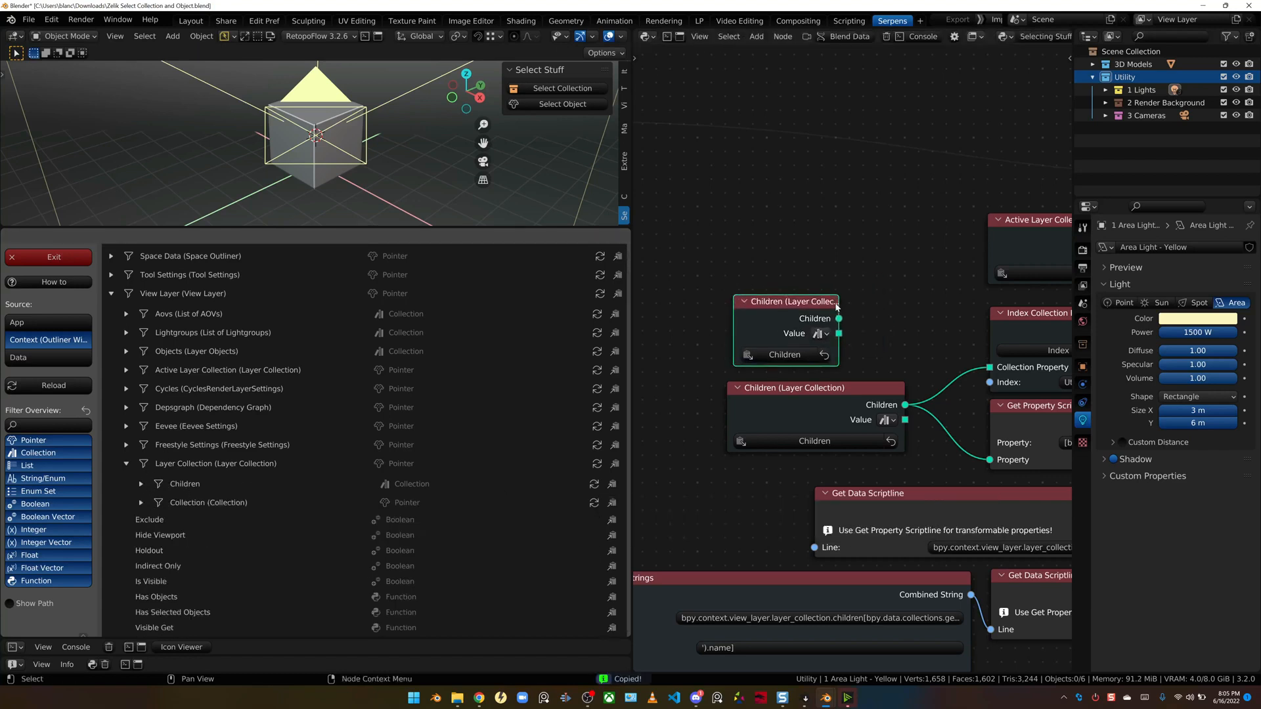
pyautogui.moveTo(788, 302); pyautogui.dragTo(816, 299)
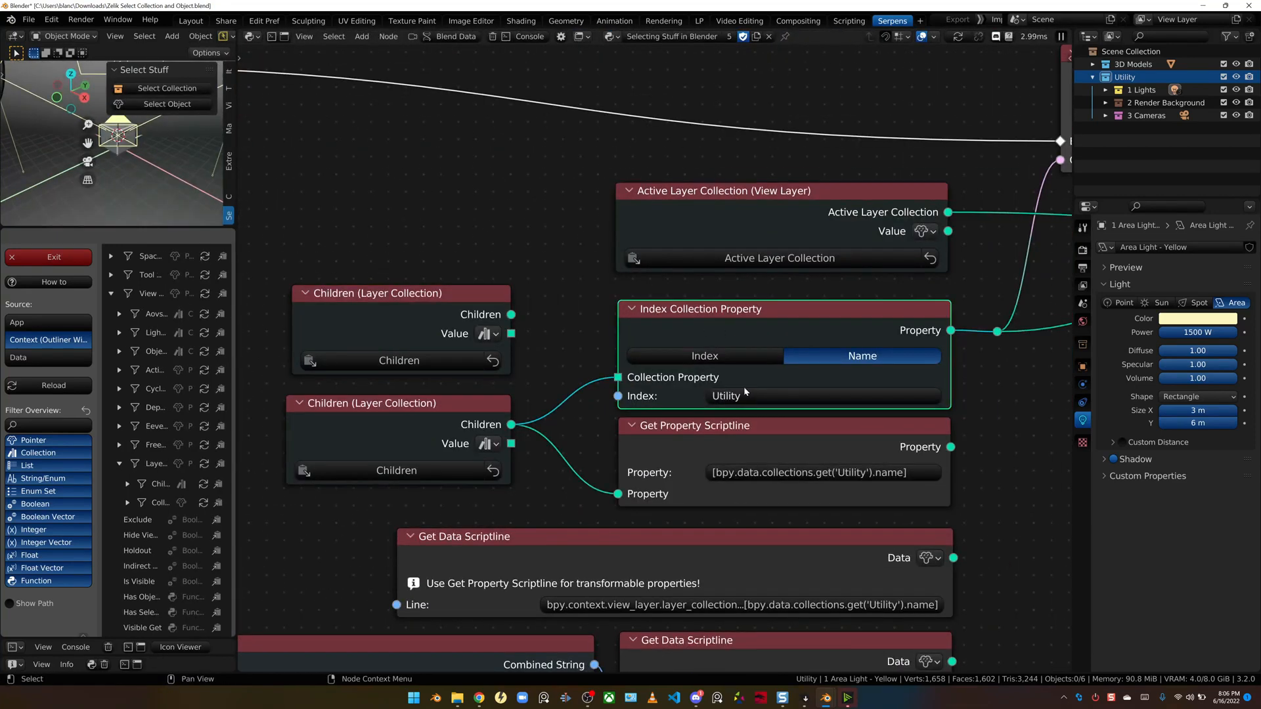
# Toggle the Index Collection Property from Index back to Name lookup.
pyautogui.click(703, 356)
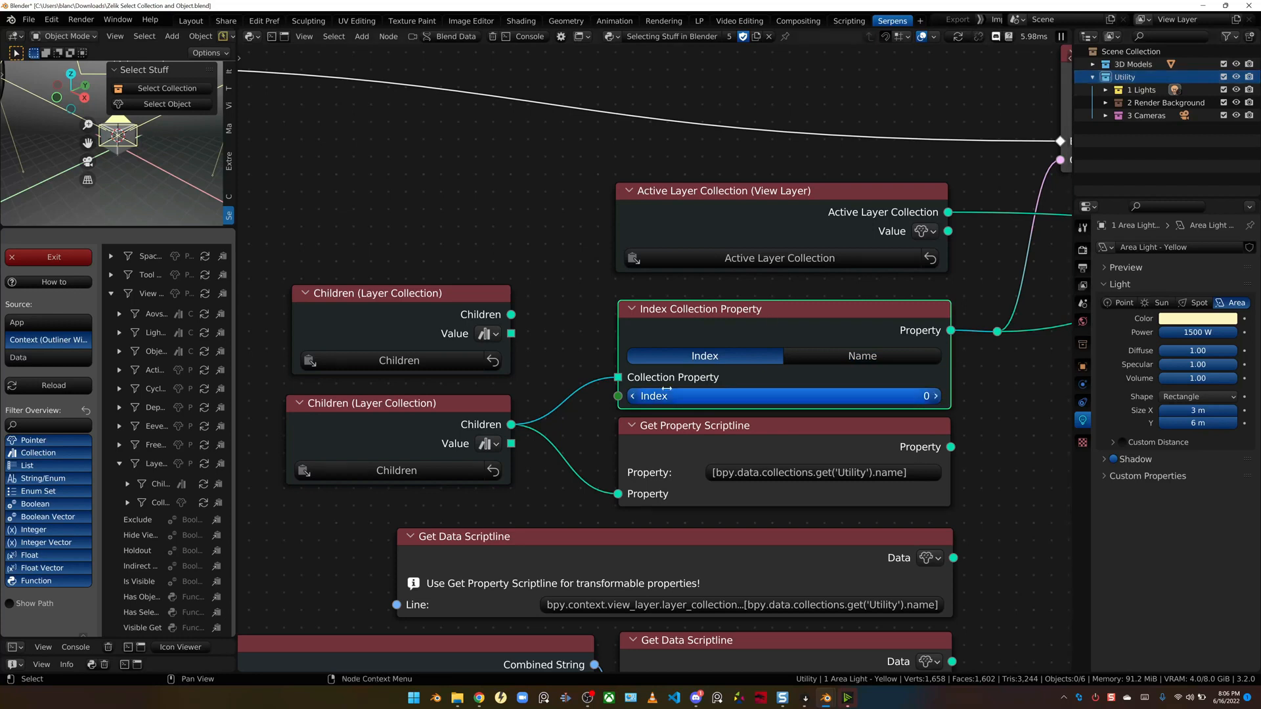
pyautogui.click(862, 356)
pyautogui.write('Utility')
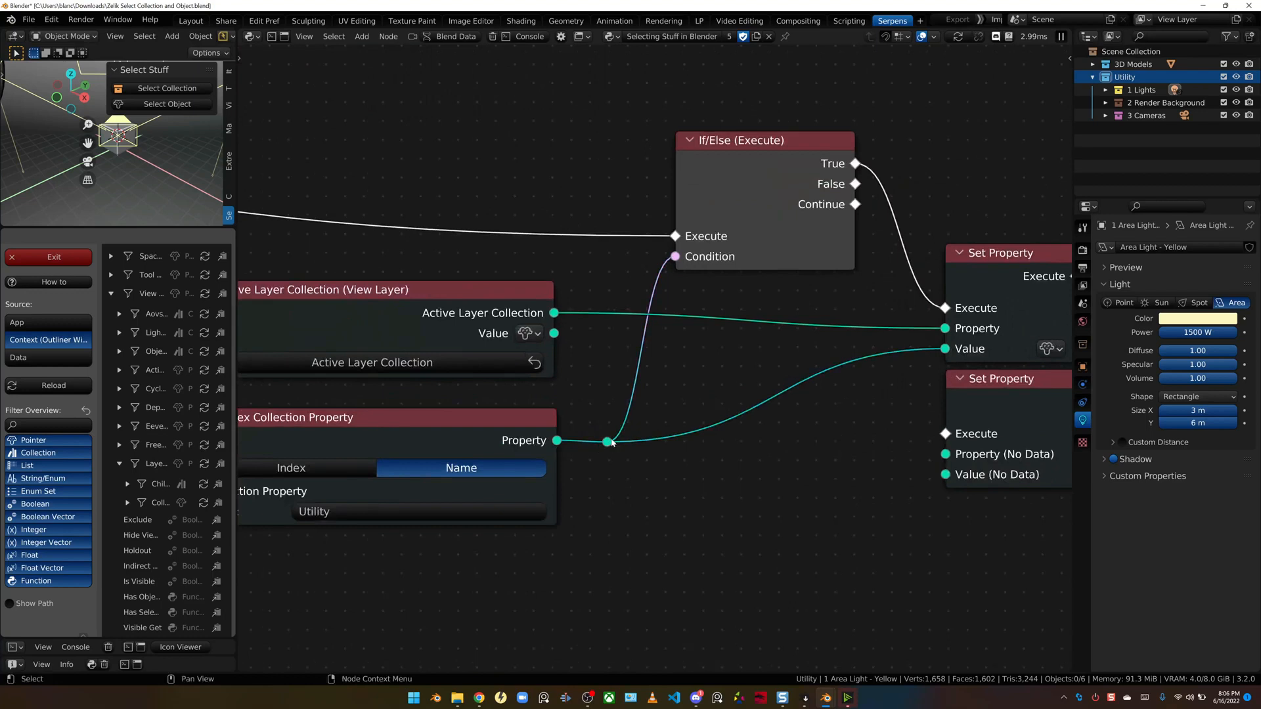
pyautogui.moveTo(585, 461)
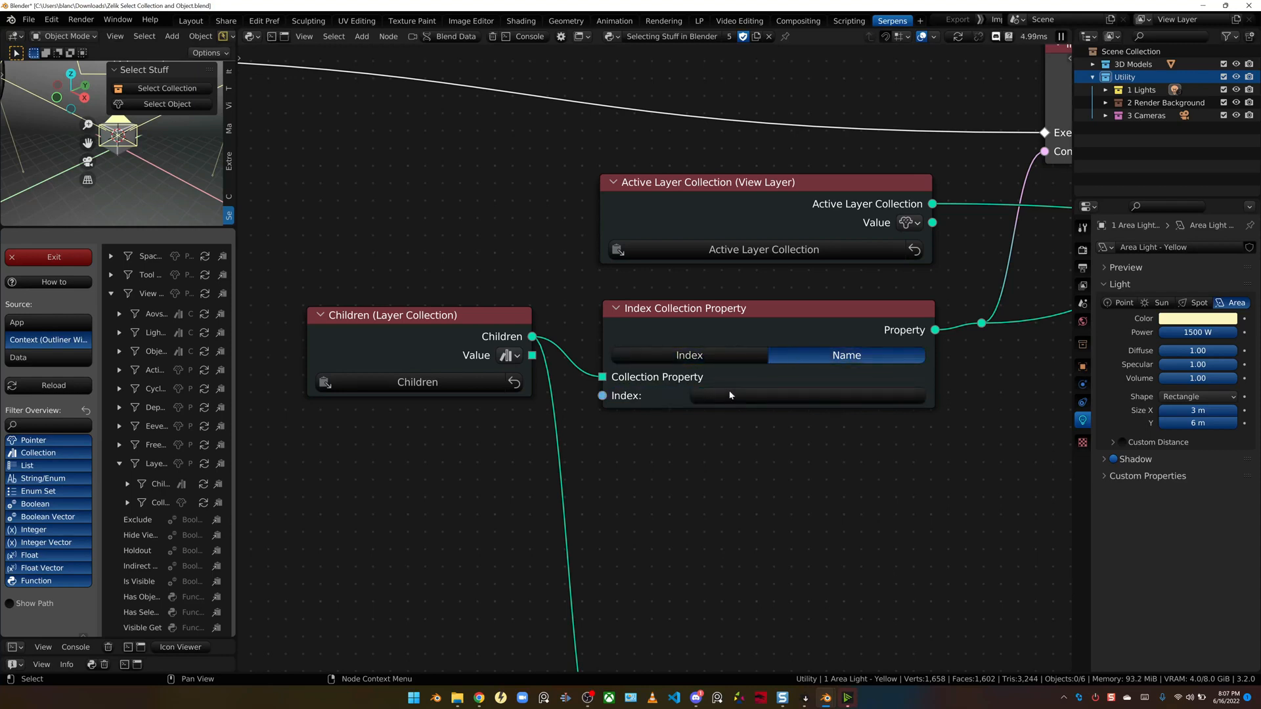
# Try feeding the index input from an Integer node.
pyautogui.moveTo(602, 396); pyautogui.dragTo(574, 443)
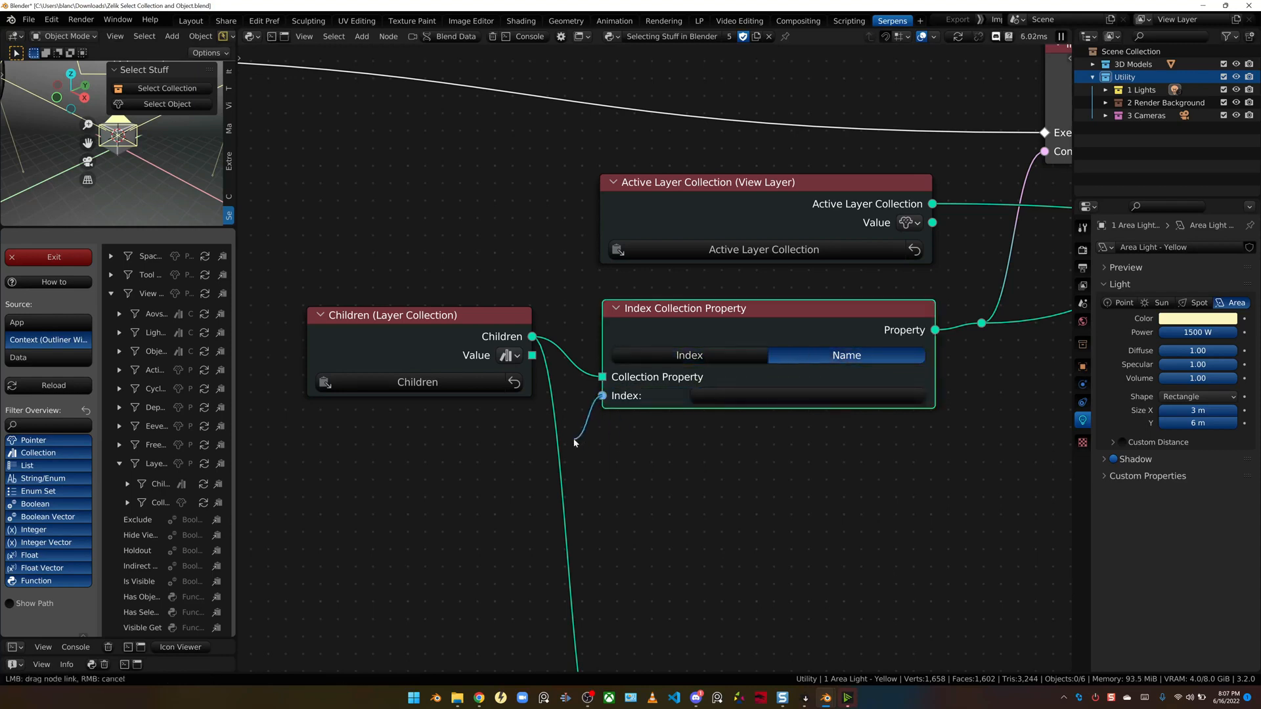
pyautogui.click(688, 354)
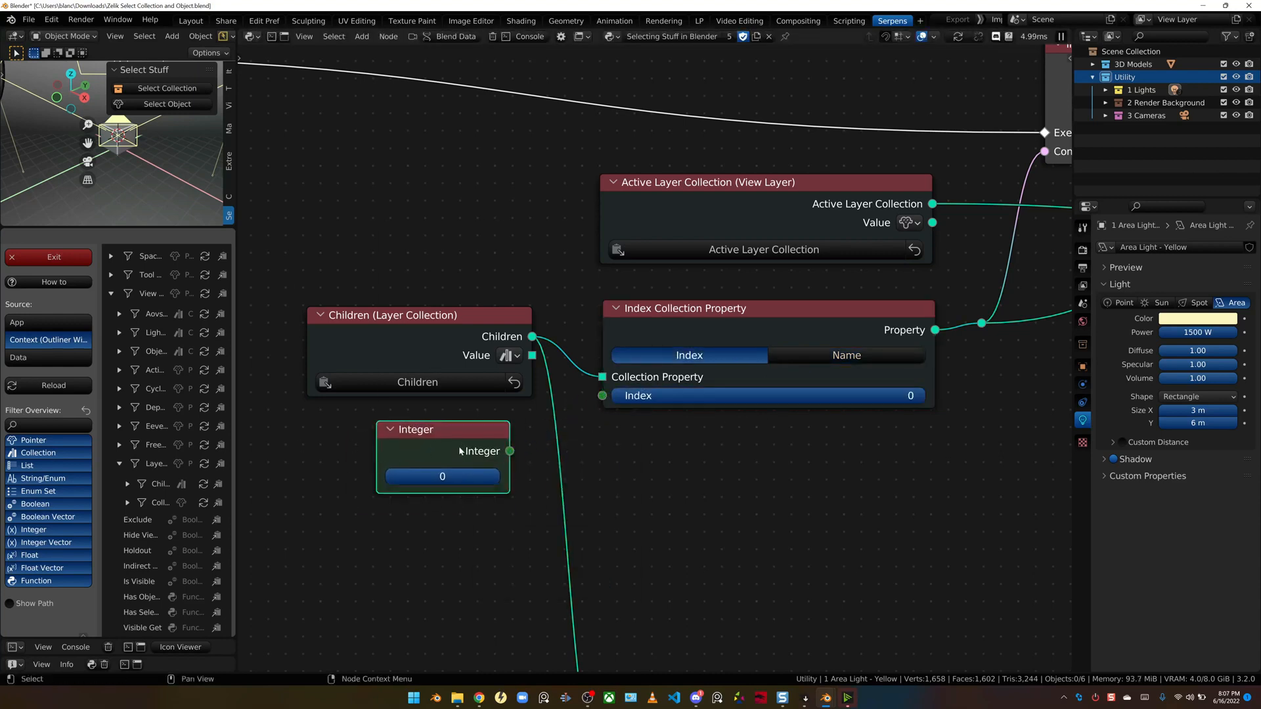
pyautogui.click(845, 355)
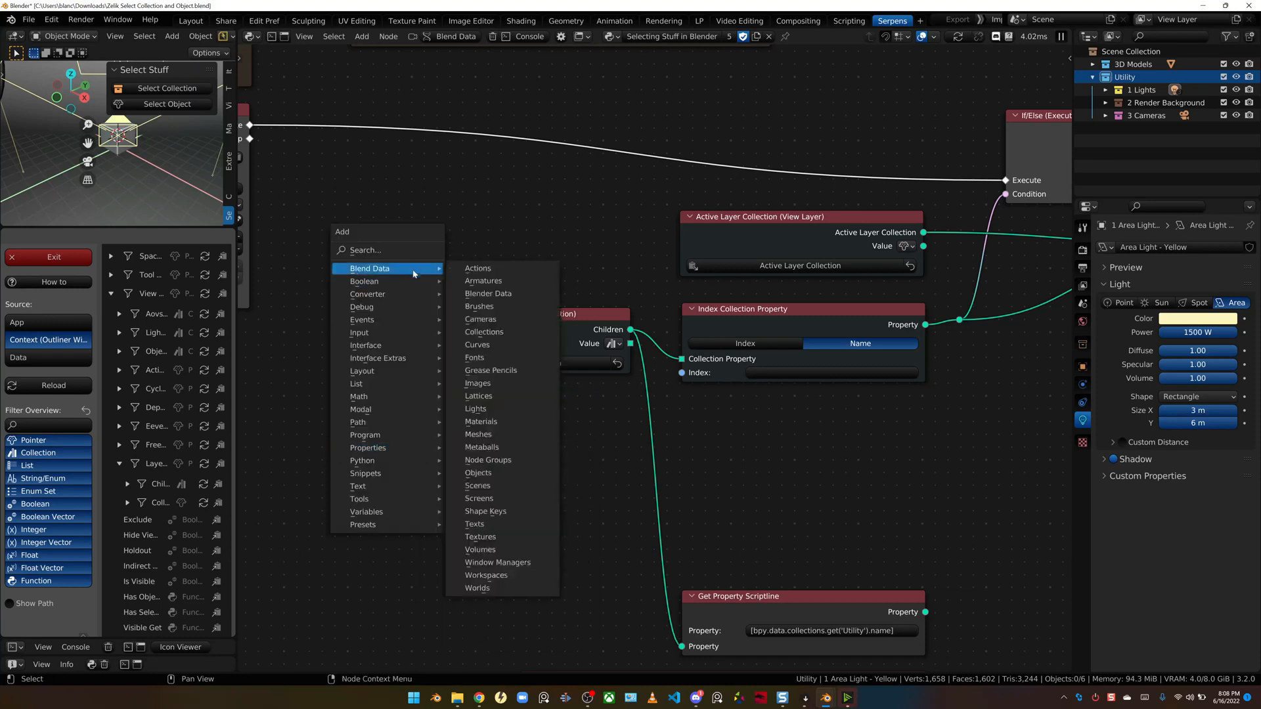
# Add a Blend Data Collections node named 'Utility', then set Index Collection Property to Name lookup.
pyautogui.click(484, 331)
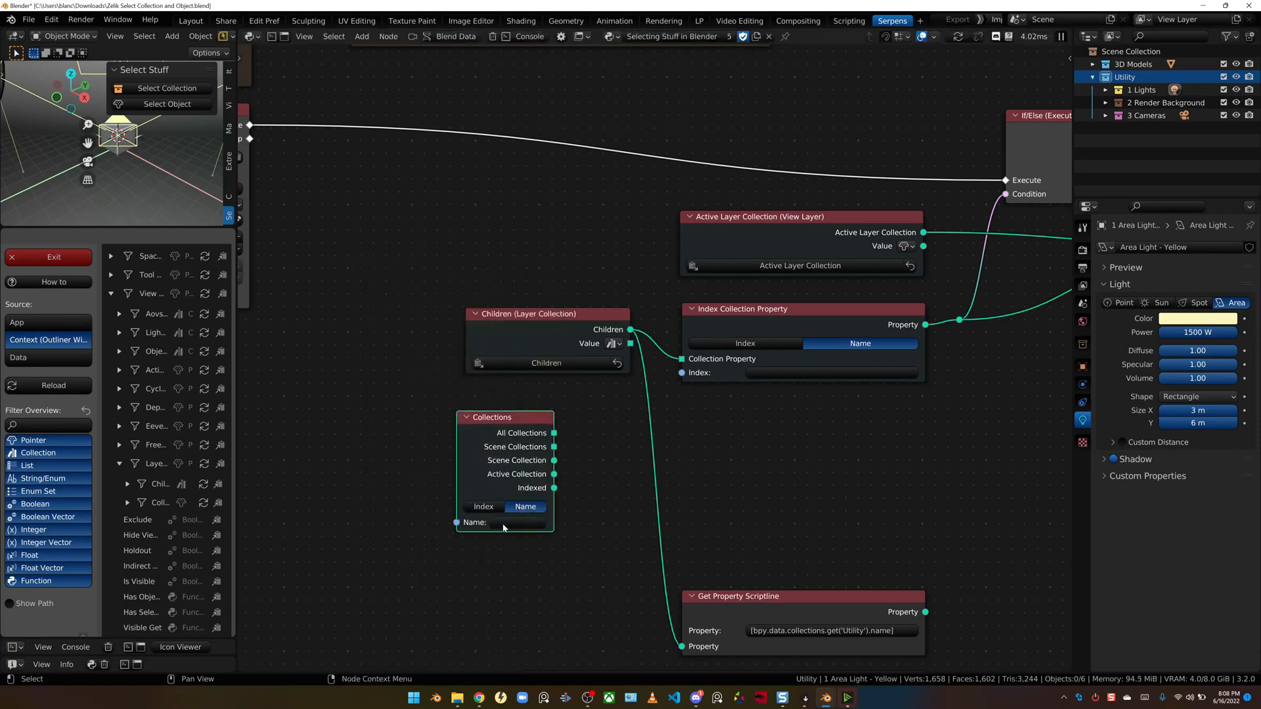
pyautogui.write('Utility')
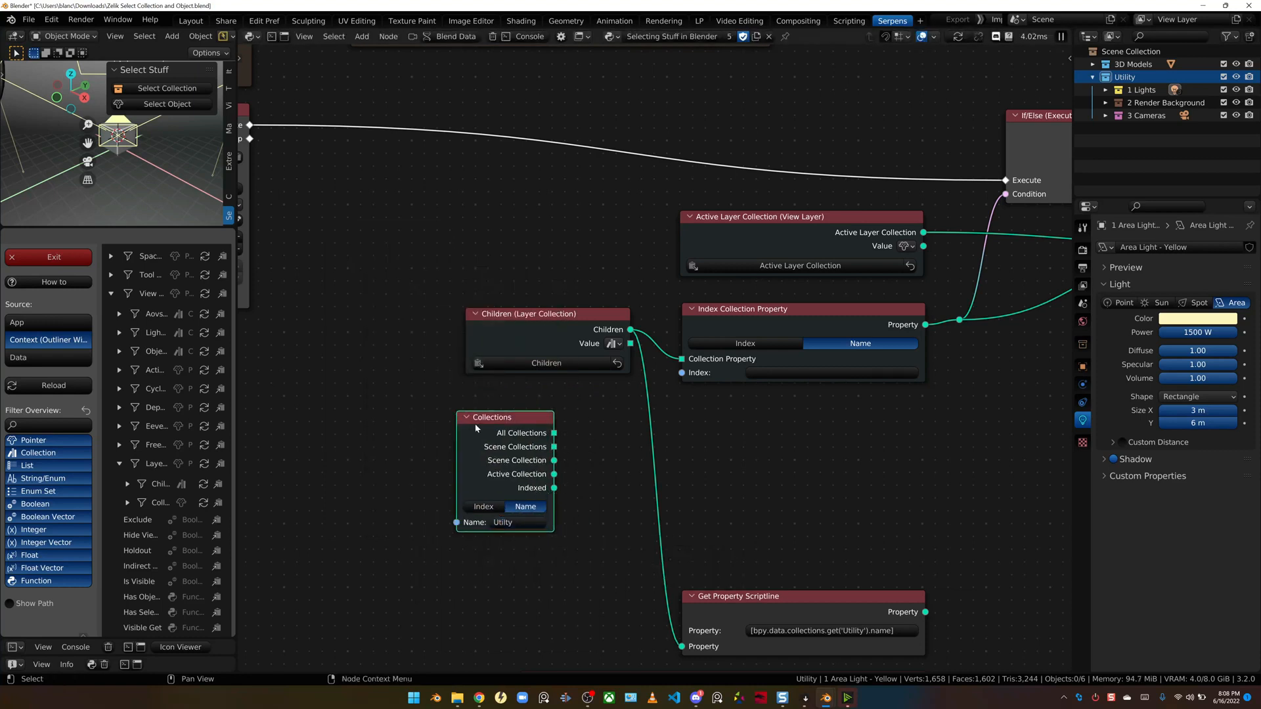
pyautogui.moveTo(491, 416); pyautogui.dragTo(503, 412)
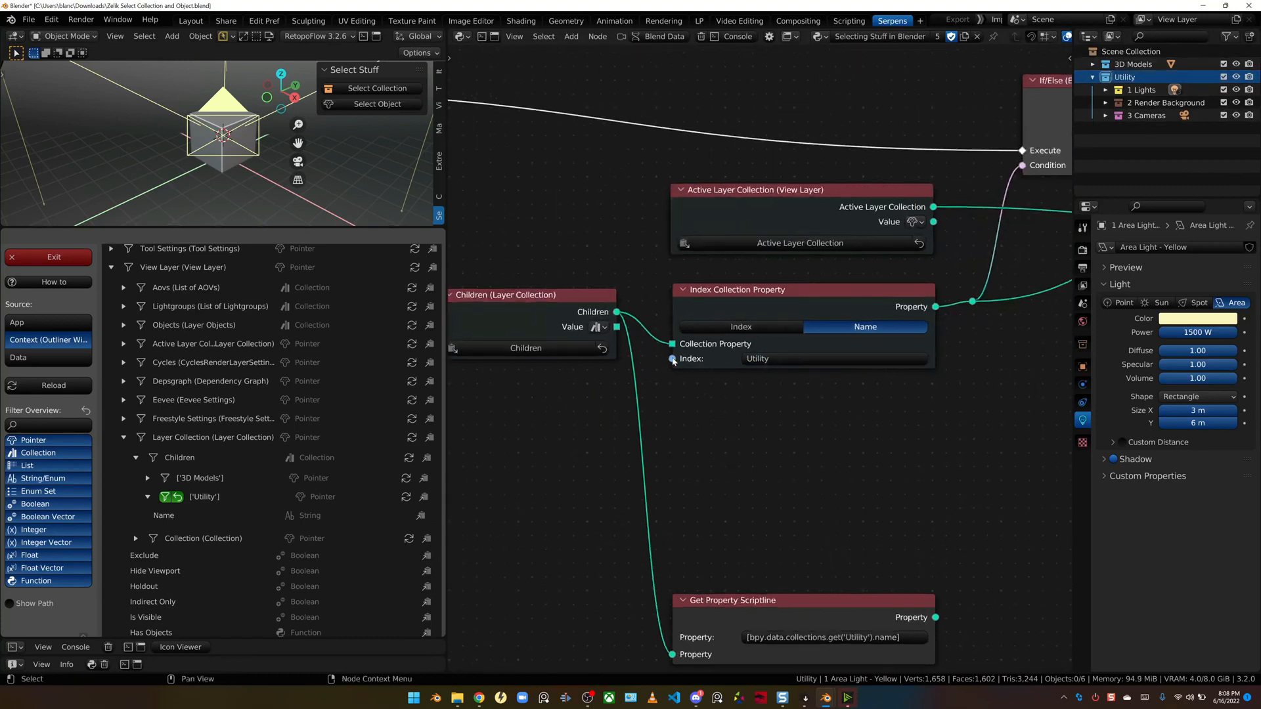
pyautogui.click(740, 327)
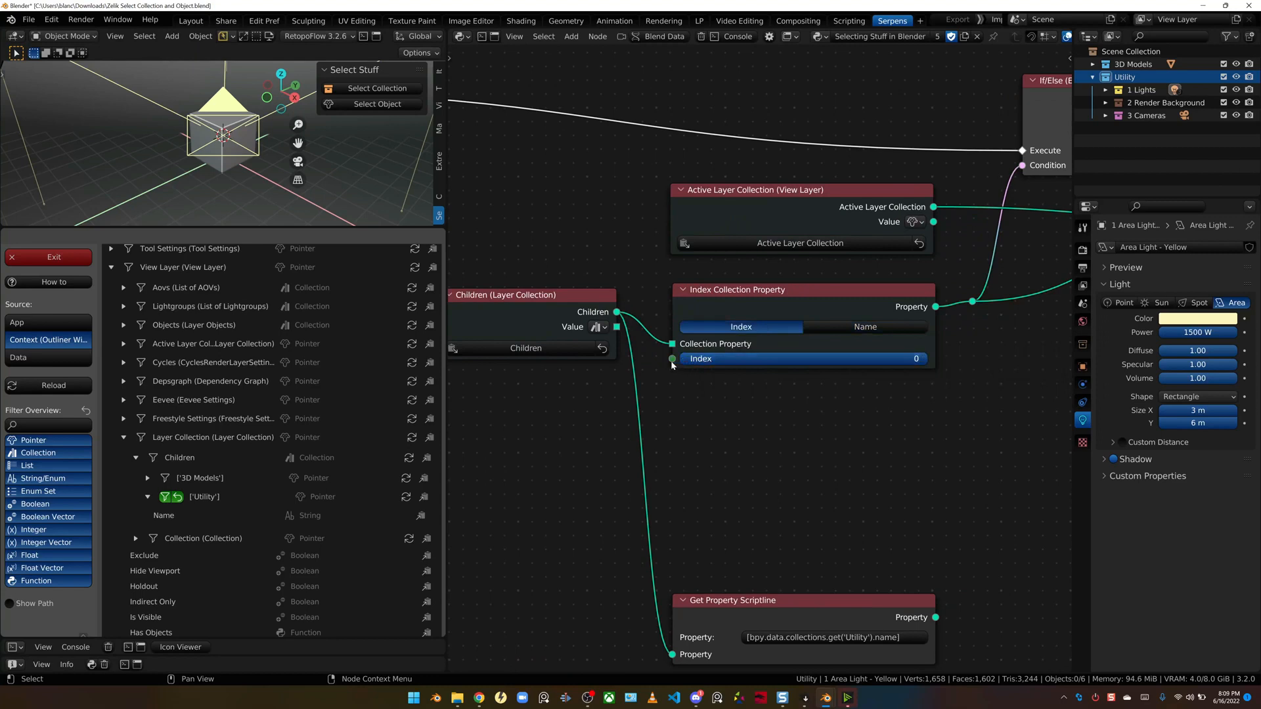
pyautogui.click(864, 327)
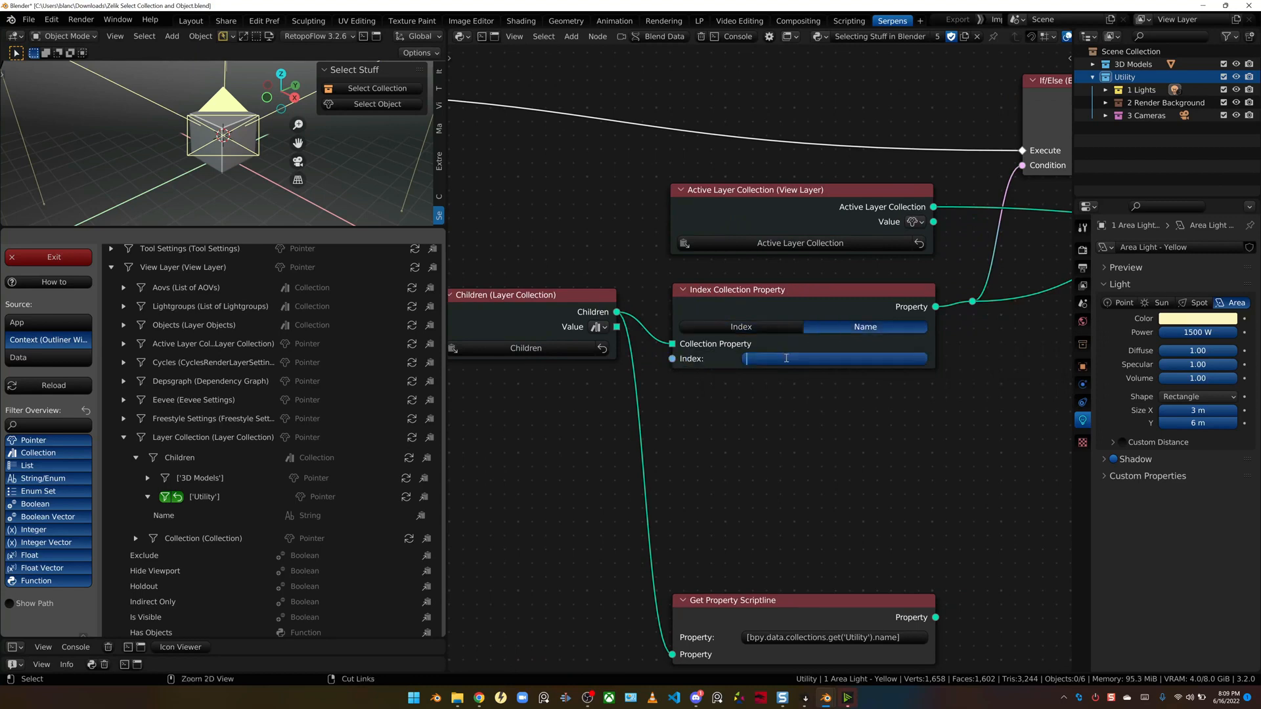